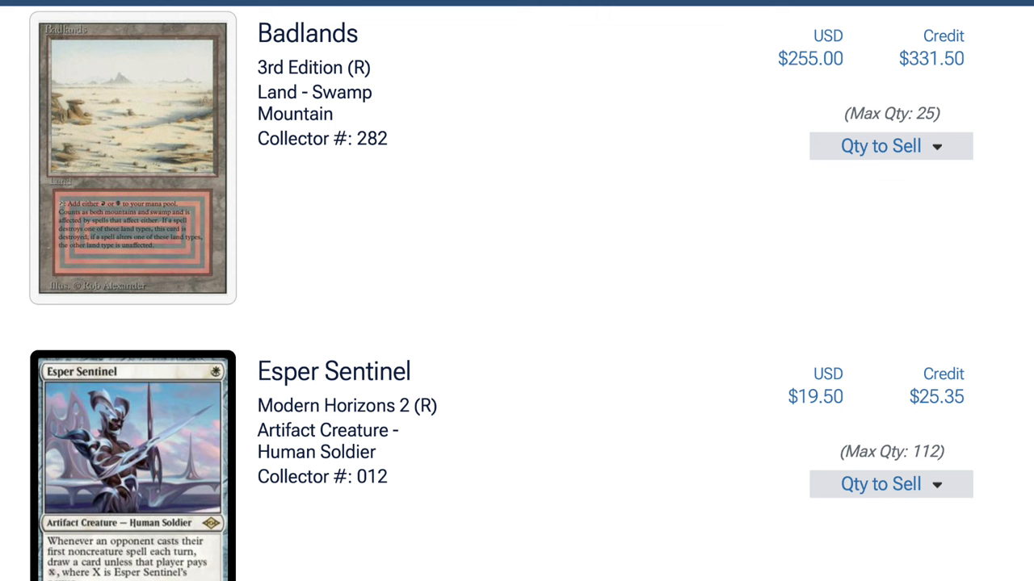
pyautogui.scroll(-3)
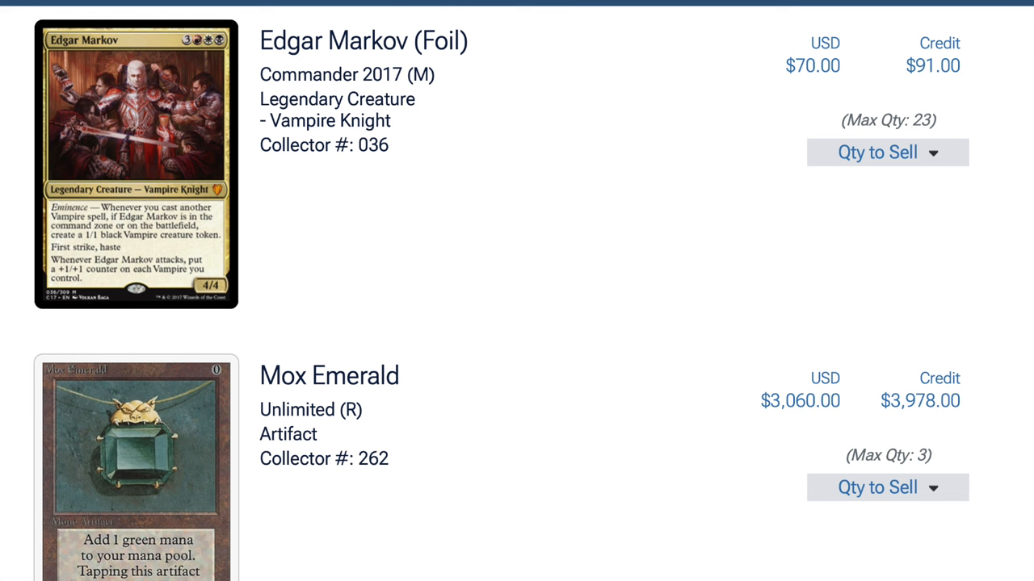
pyautogui.scroll(-3)
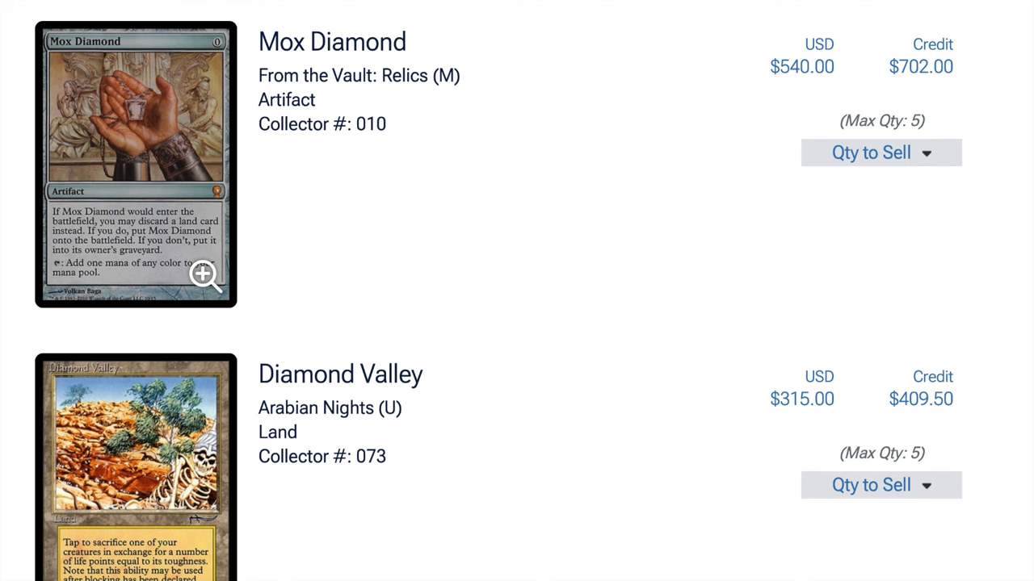
pyautogui.scroll(-3)
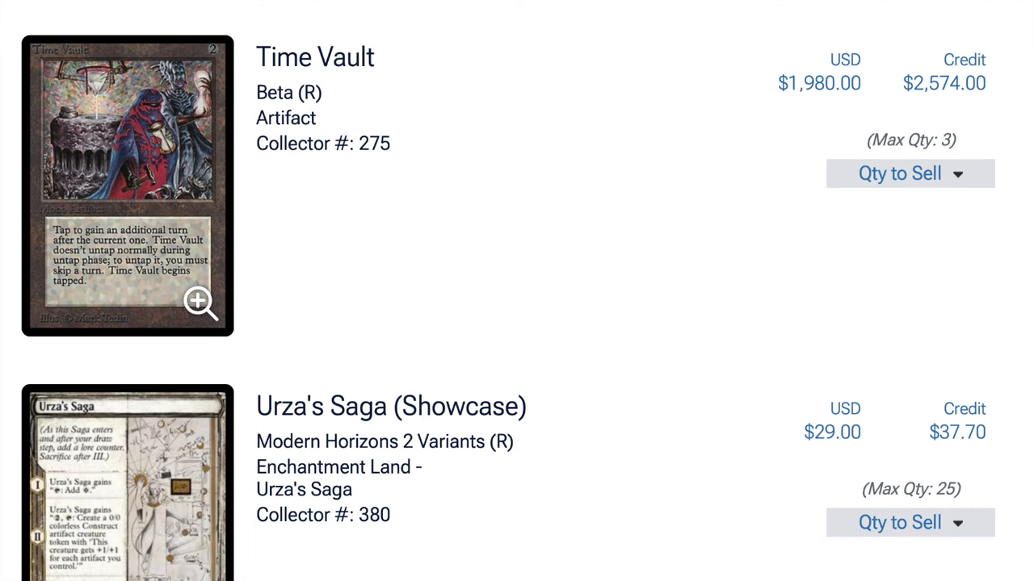